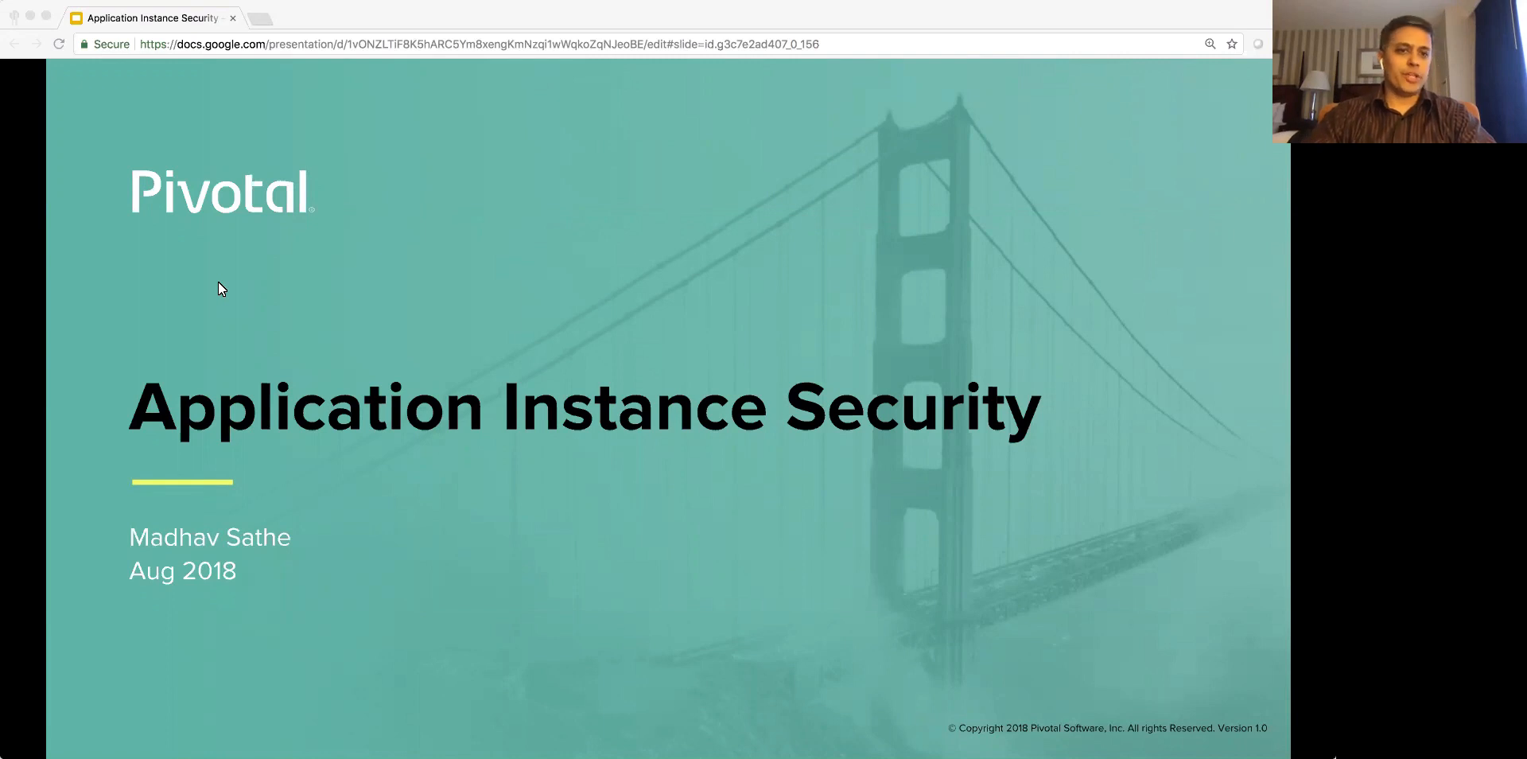
pyautogui.moveTo(188, 604)
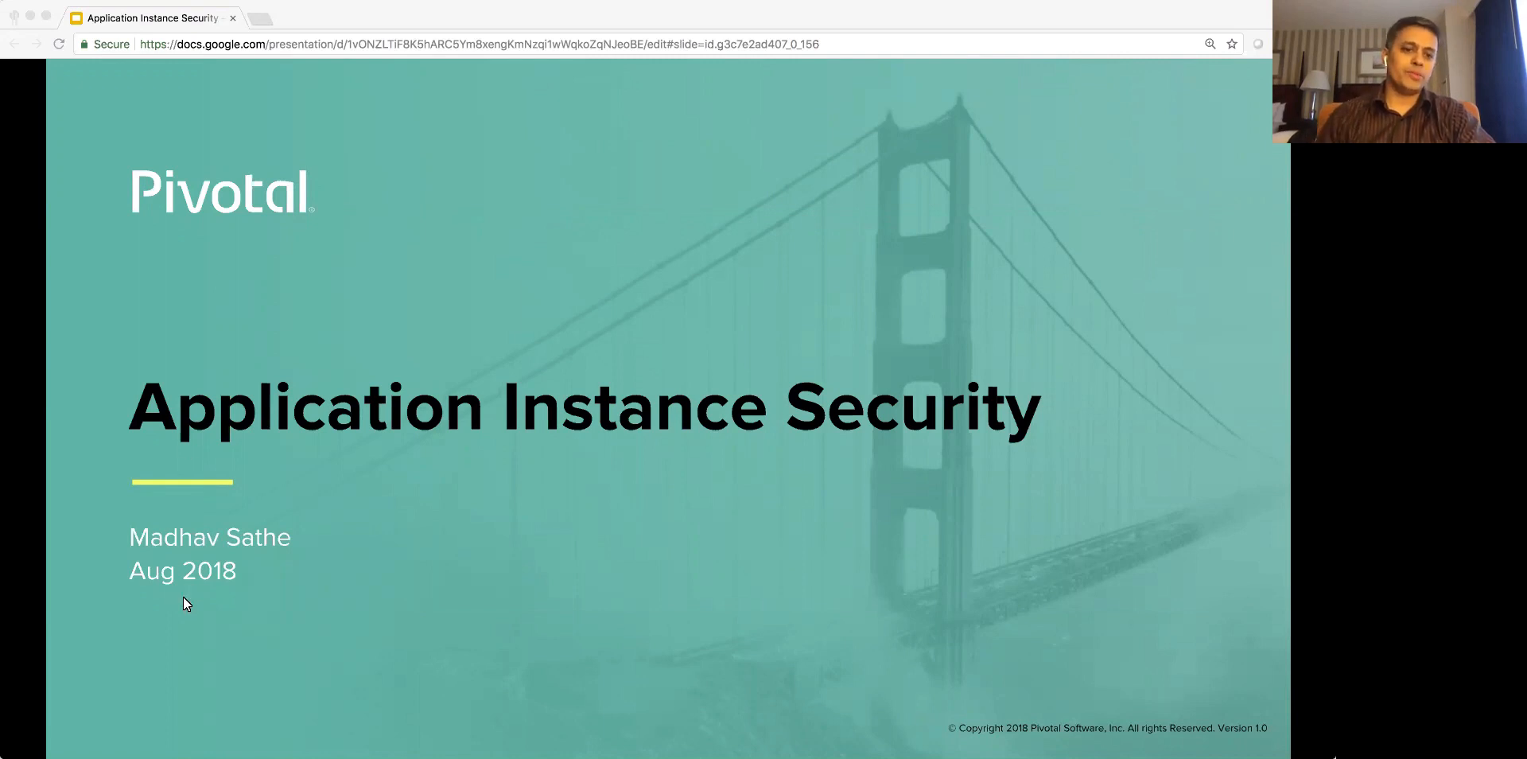
pyautogui.moveTo(390, 380)
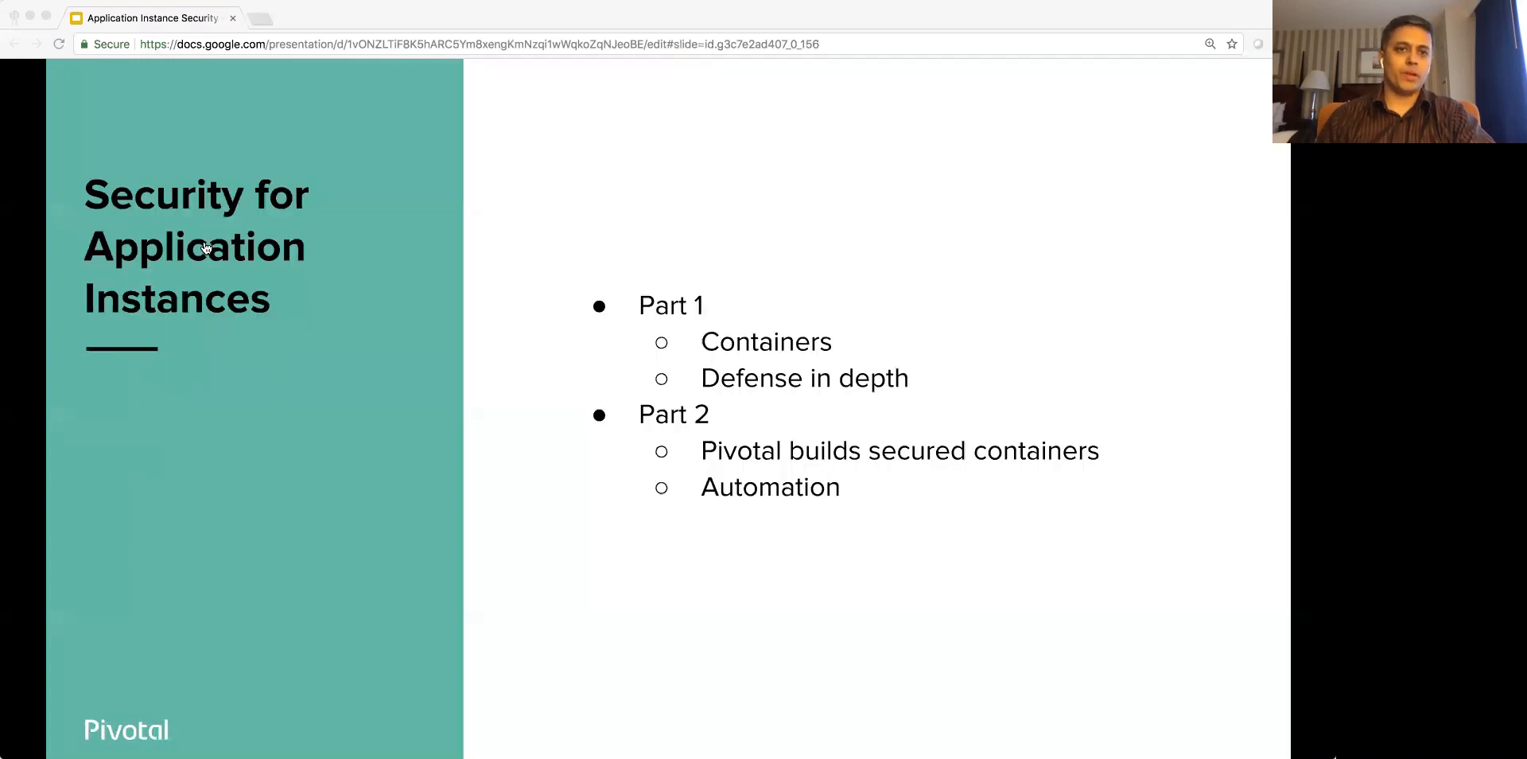
pyautogui.moveTo(431, 243)
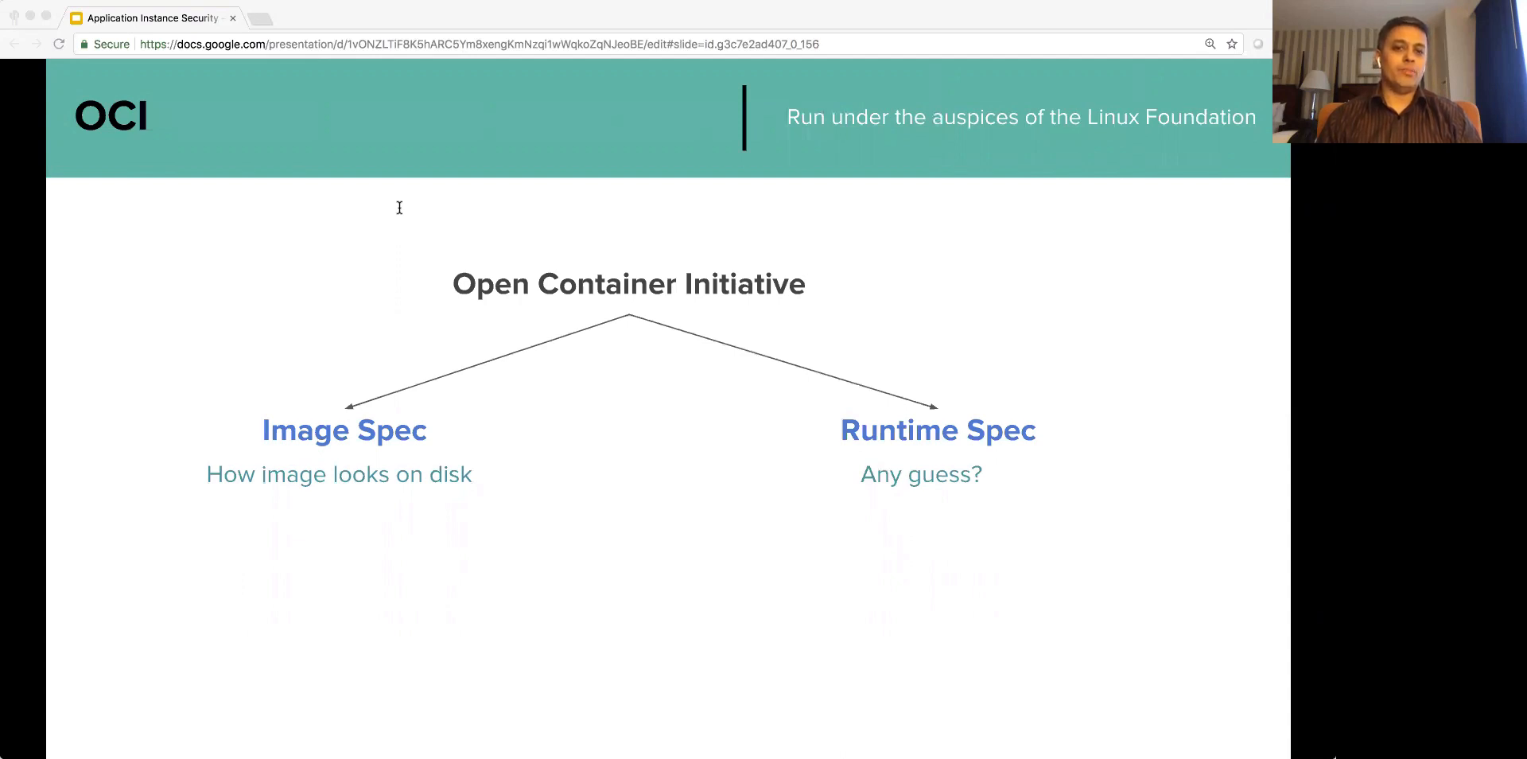
pyautogui.moveTo(196, 228)
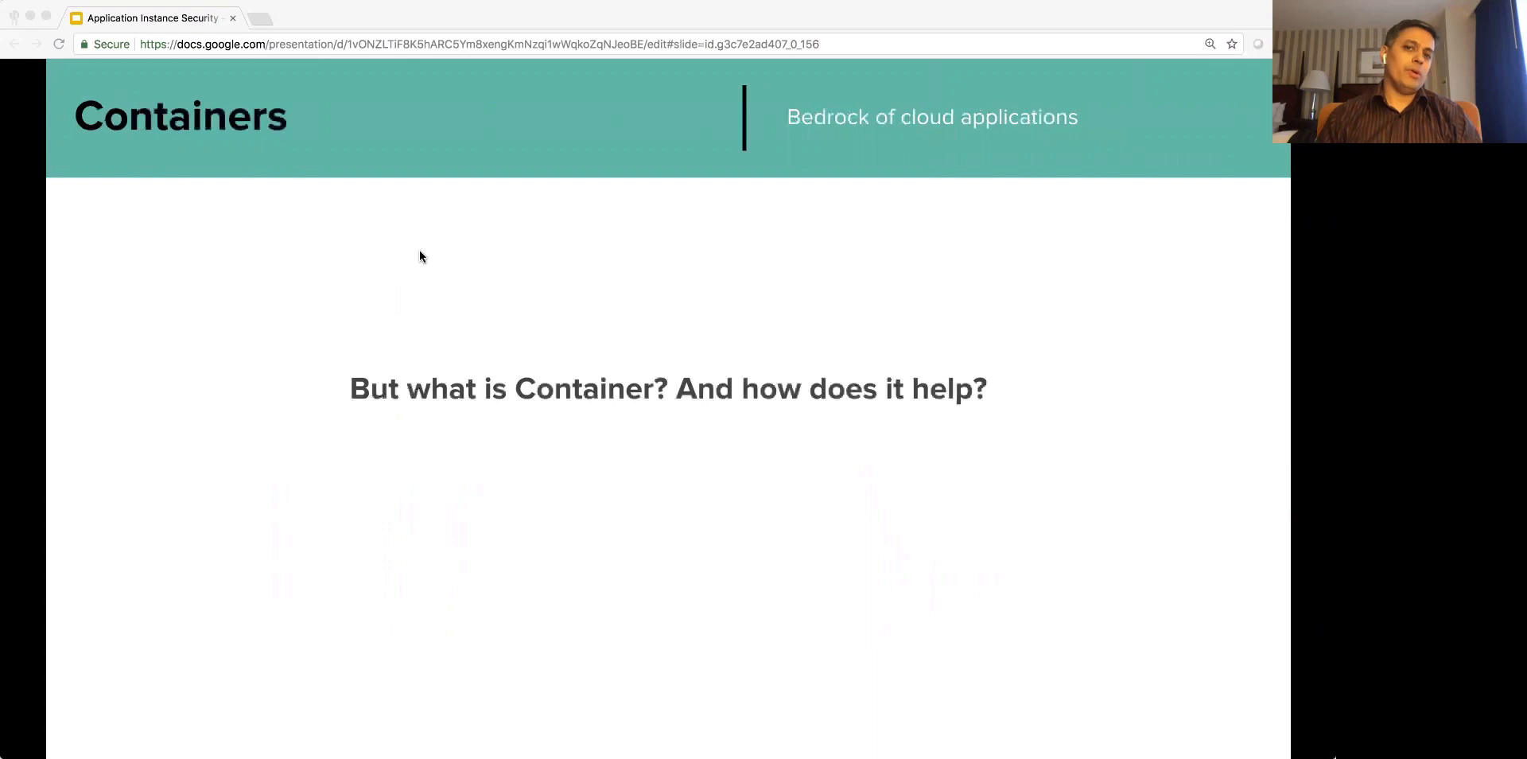
pyautogui.moveTo(166, 245)
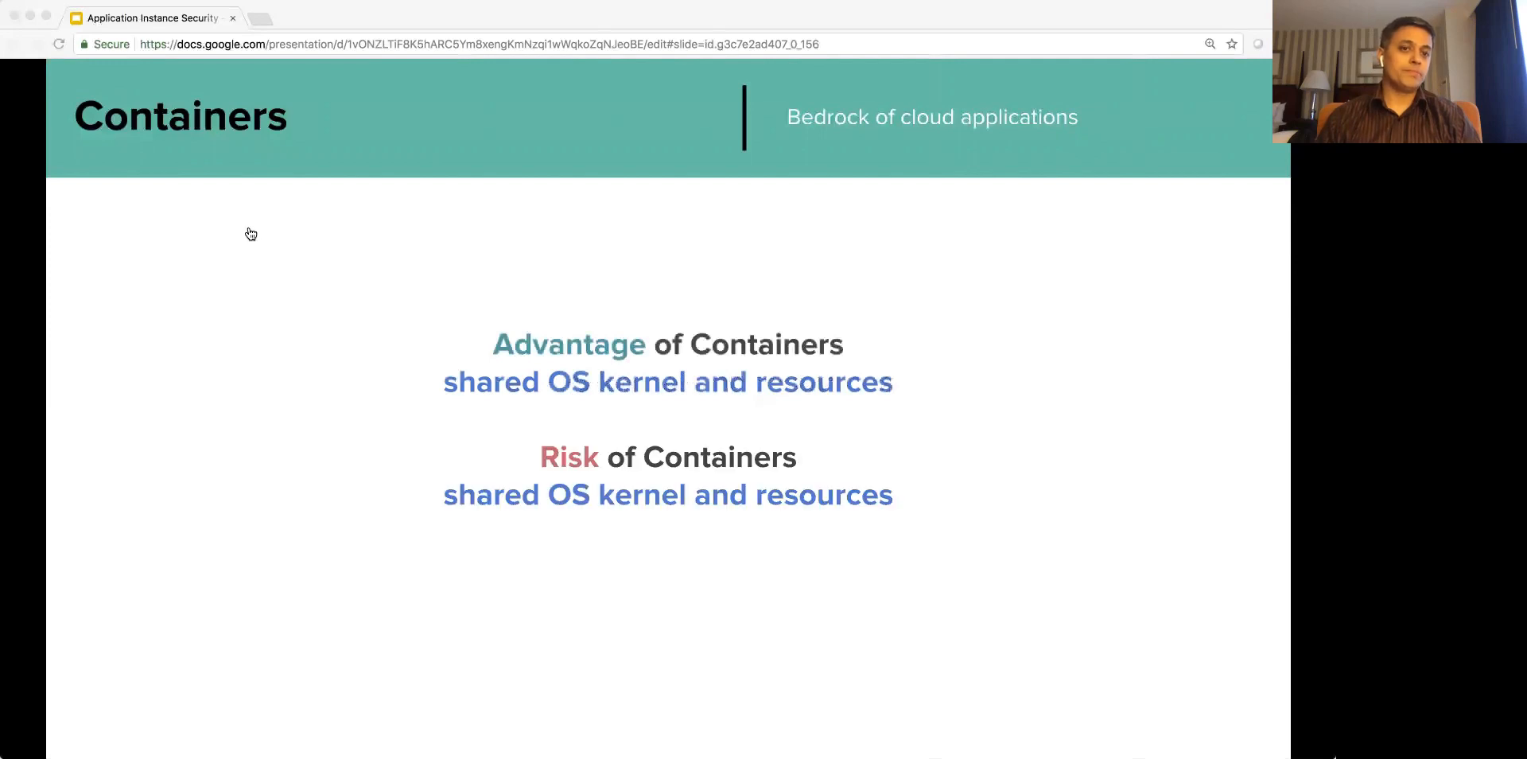
pyautogui.moveTo(348, 229)
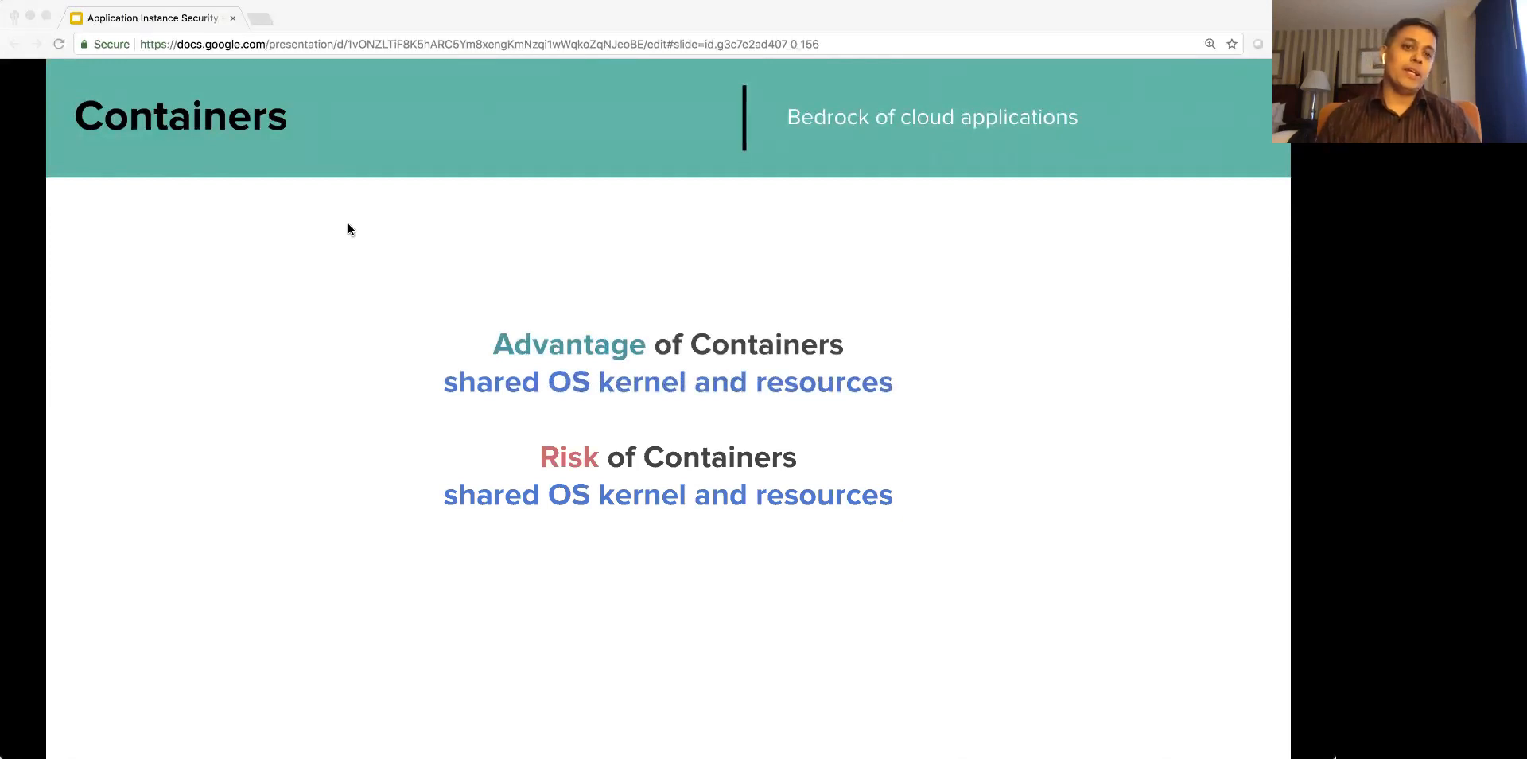
pyautogui.moveTo(184, 232)
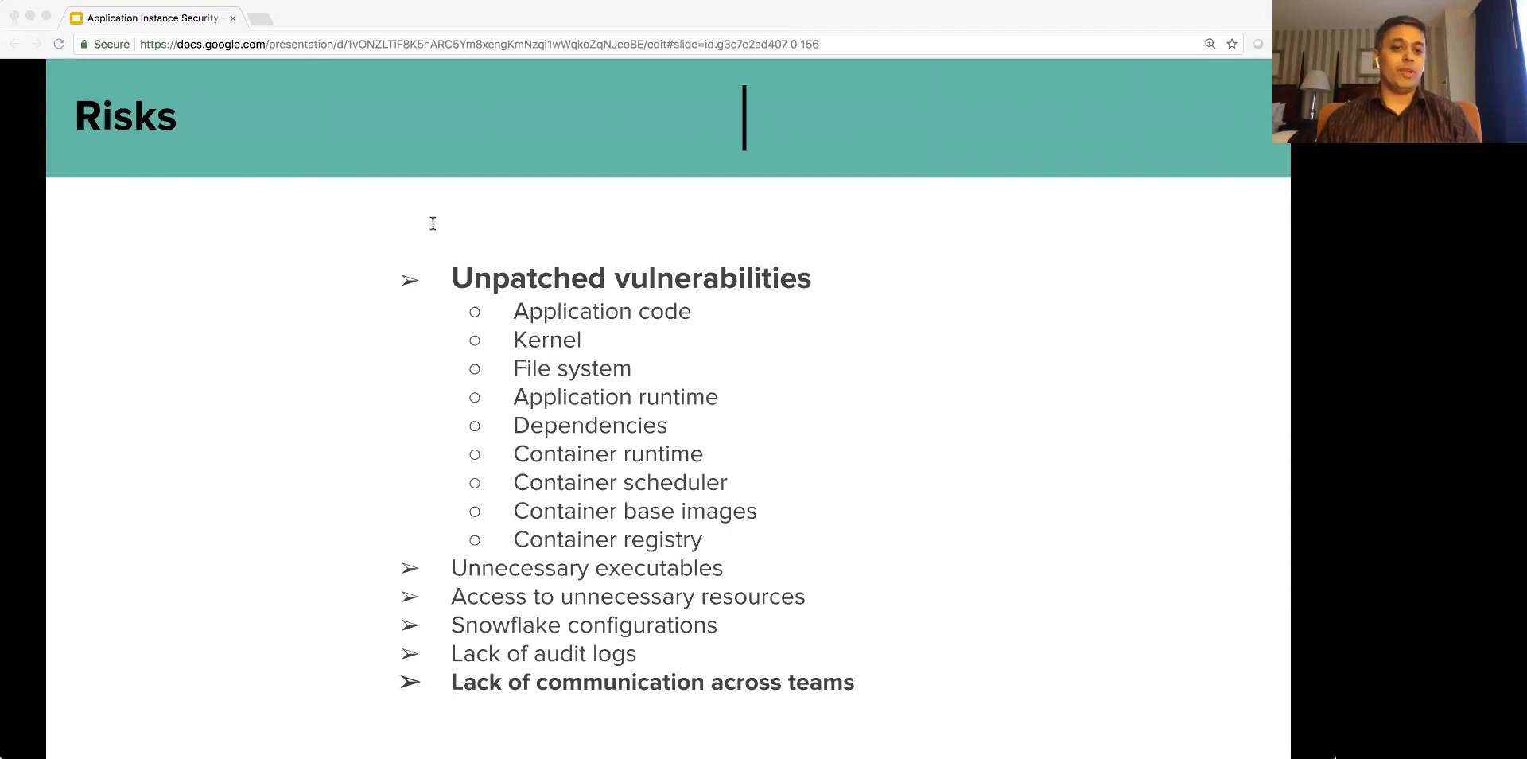
pyautogui.moveTo(543, 427)
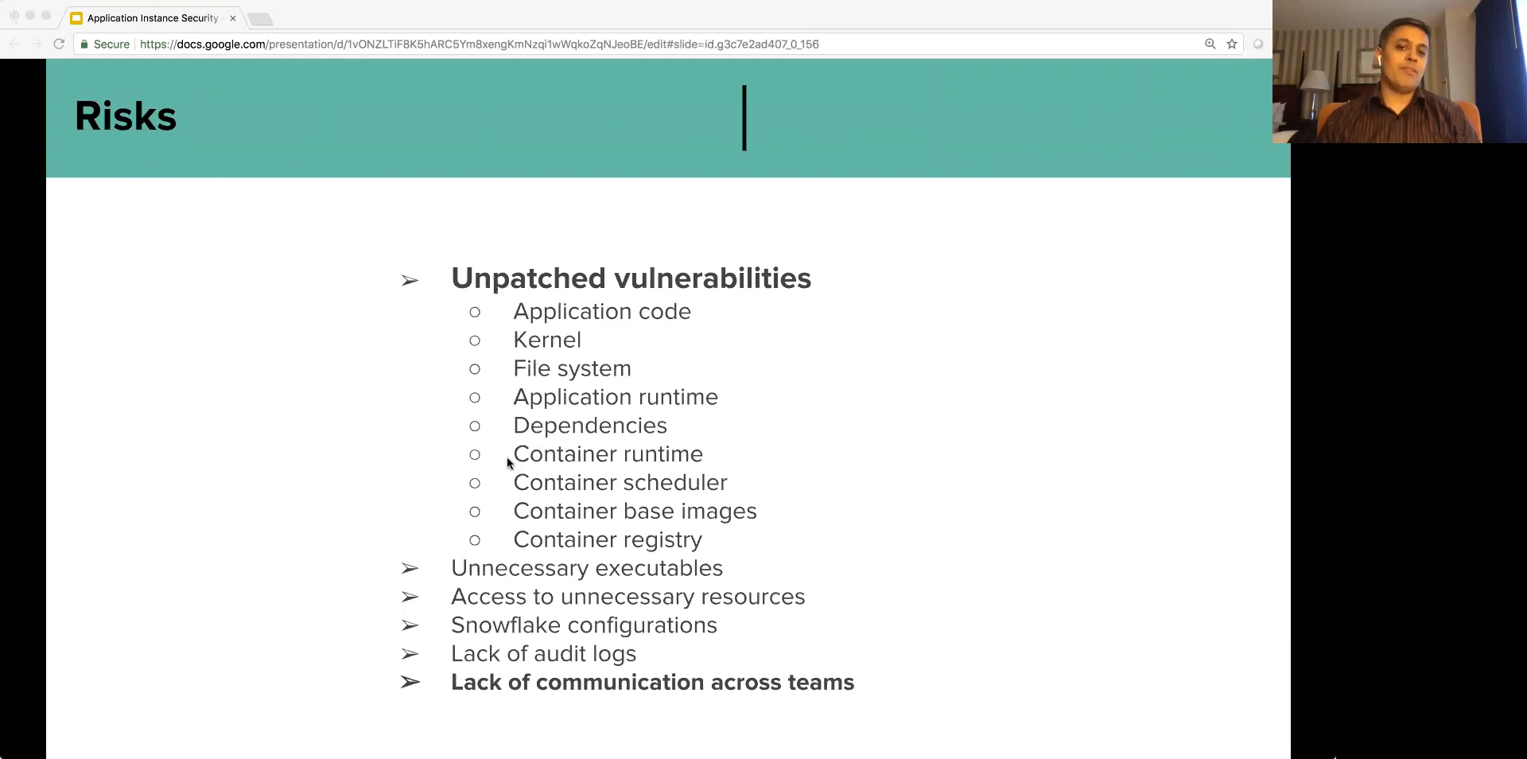
pyautogui.moveTo(414, 499)
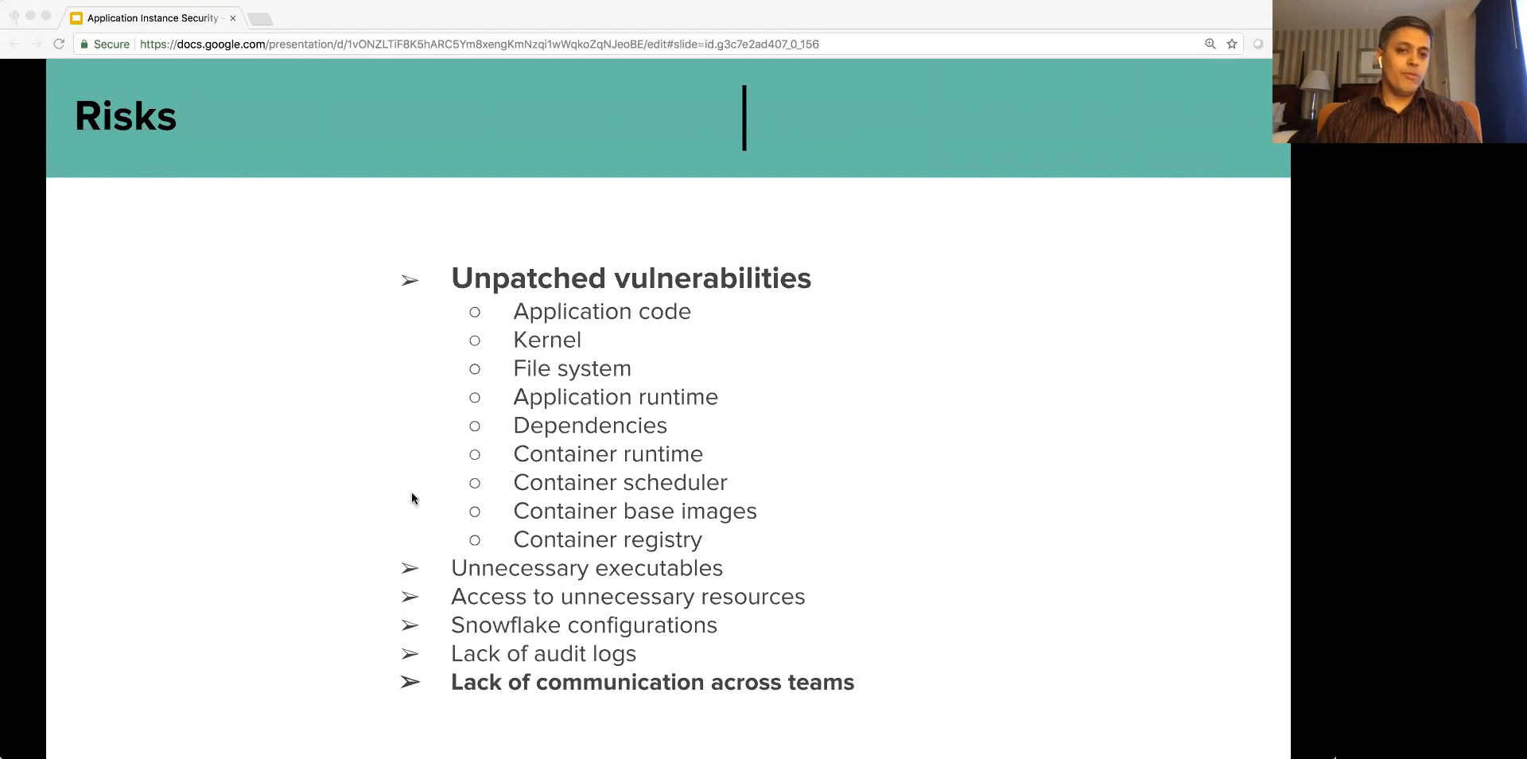
pyautogui.moveTo(343, 534)
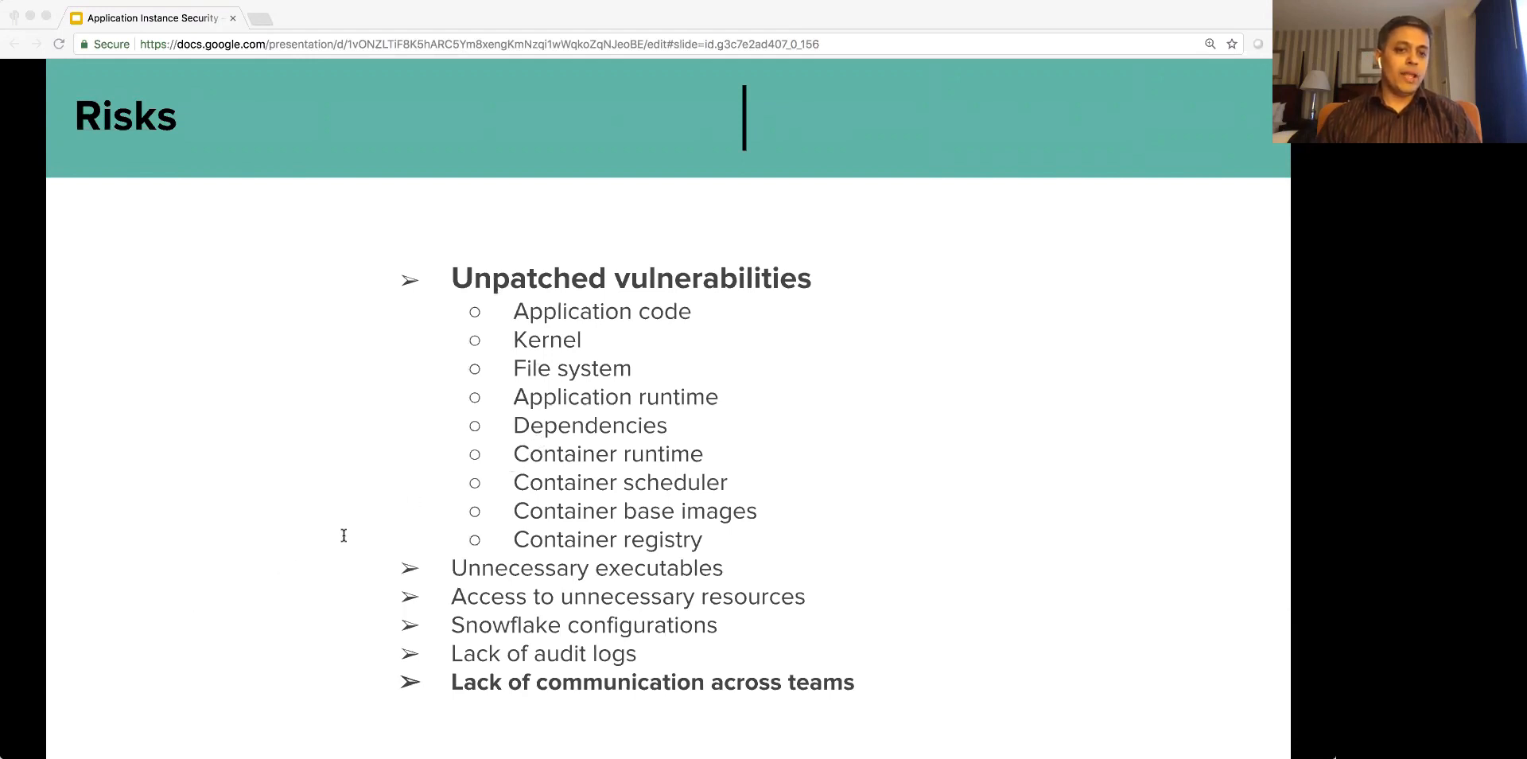
pyautogui.moveTo(457, 501)
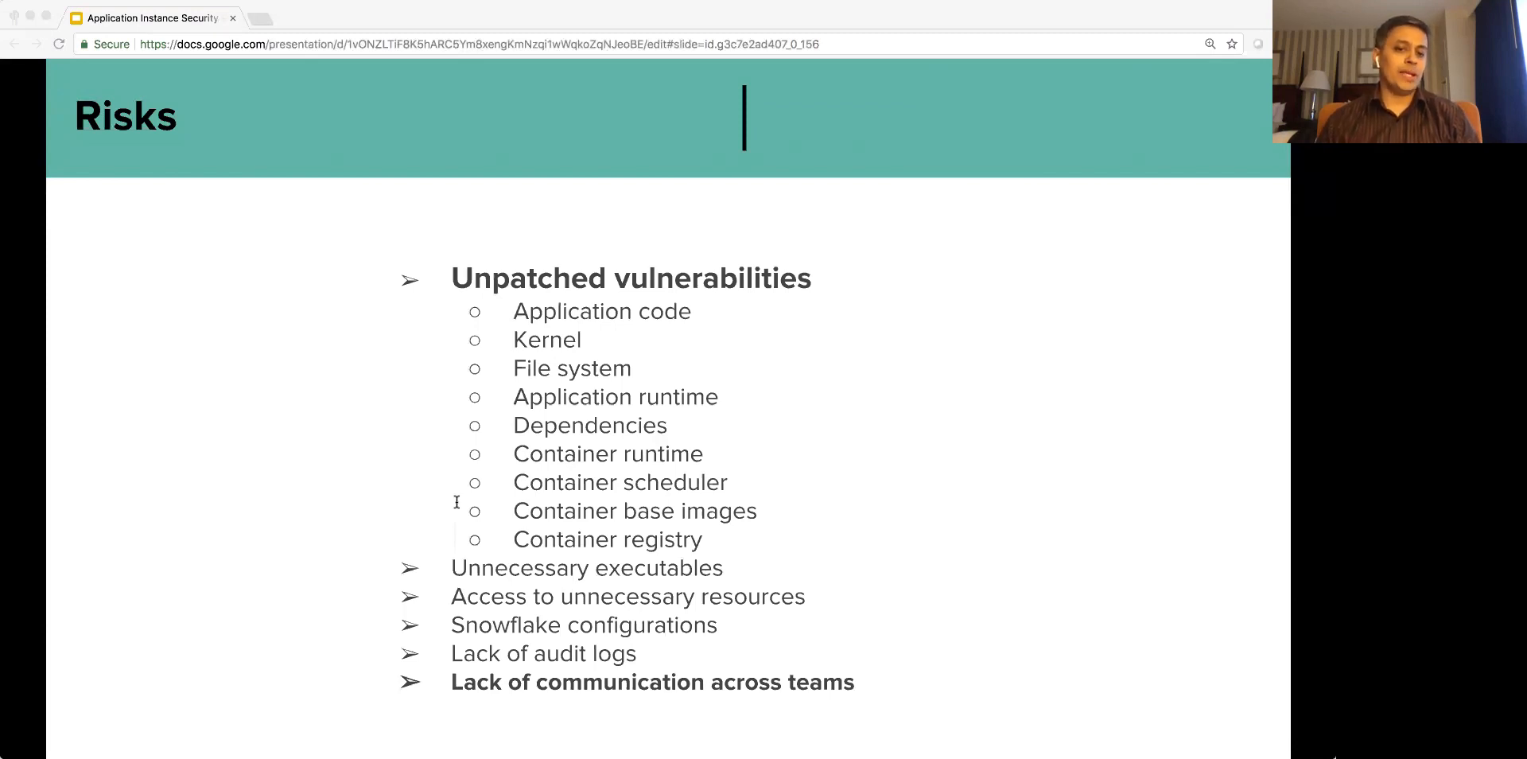
pyautogui.moveTo(490, 544)
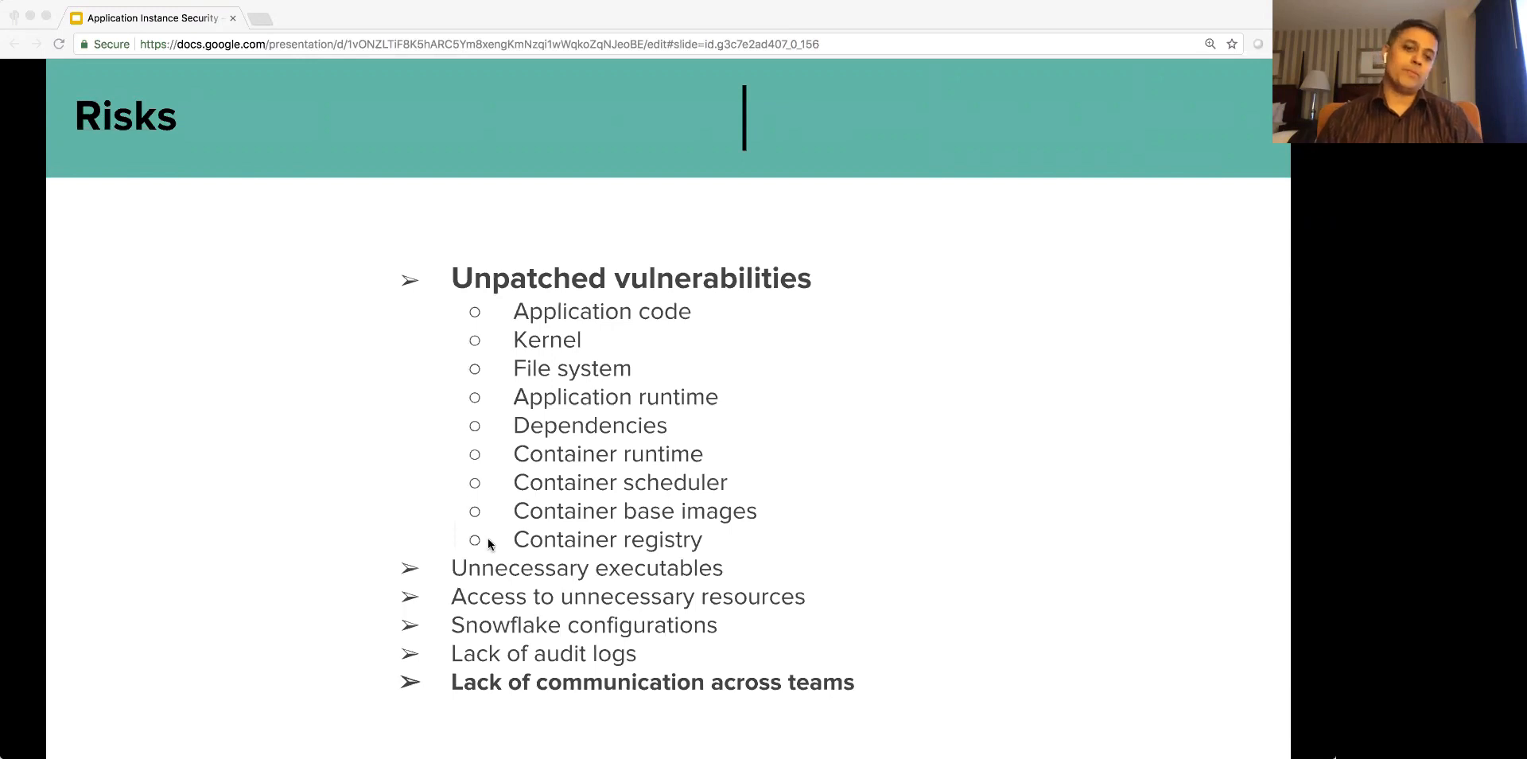
pyautogui.moveTo(493, 569)
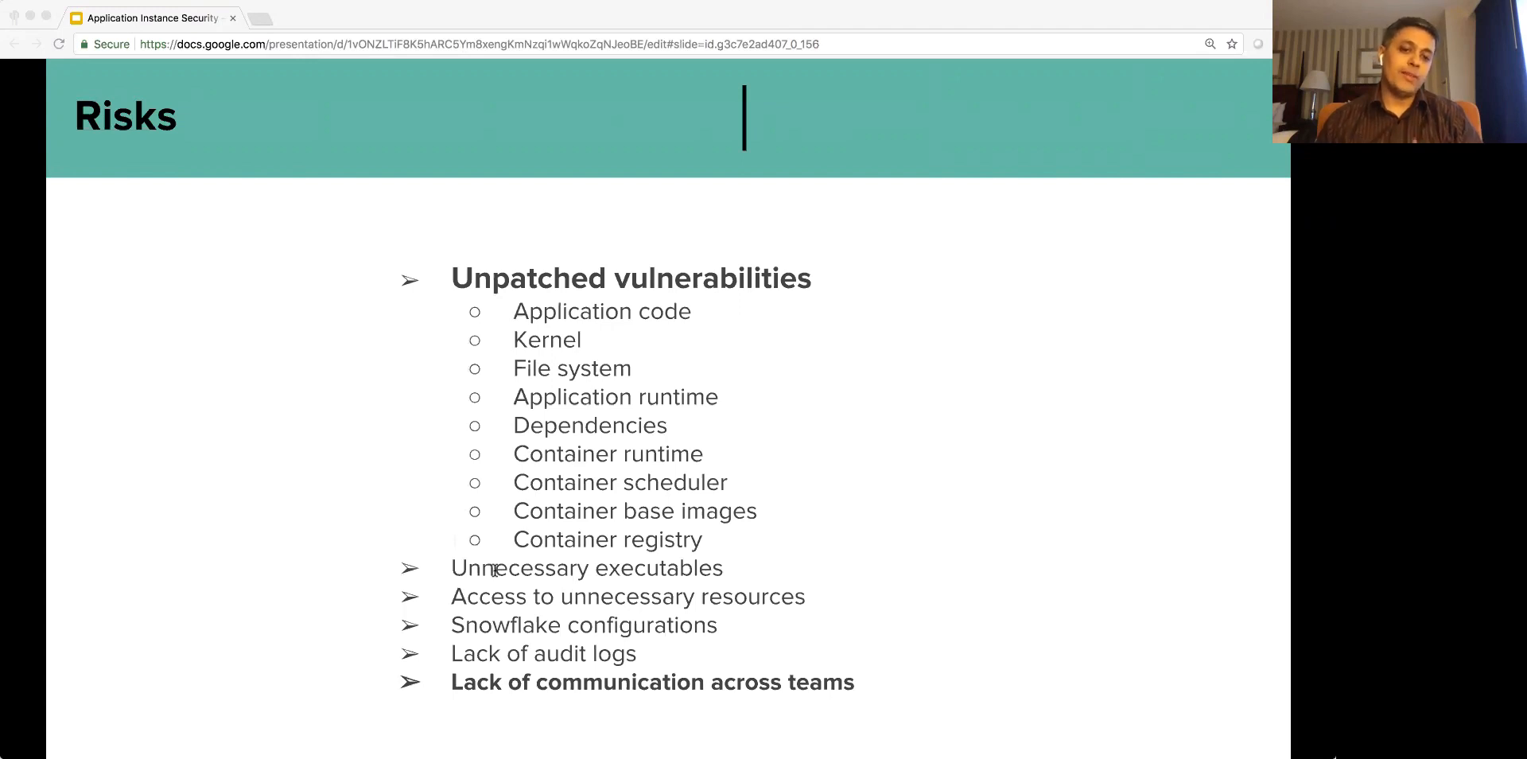
pyautogui.moveTo(185, 240)
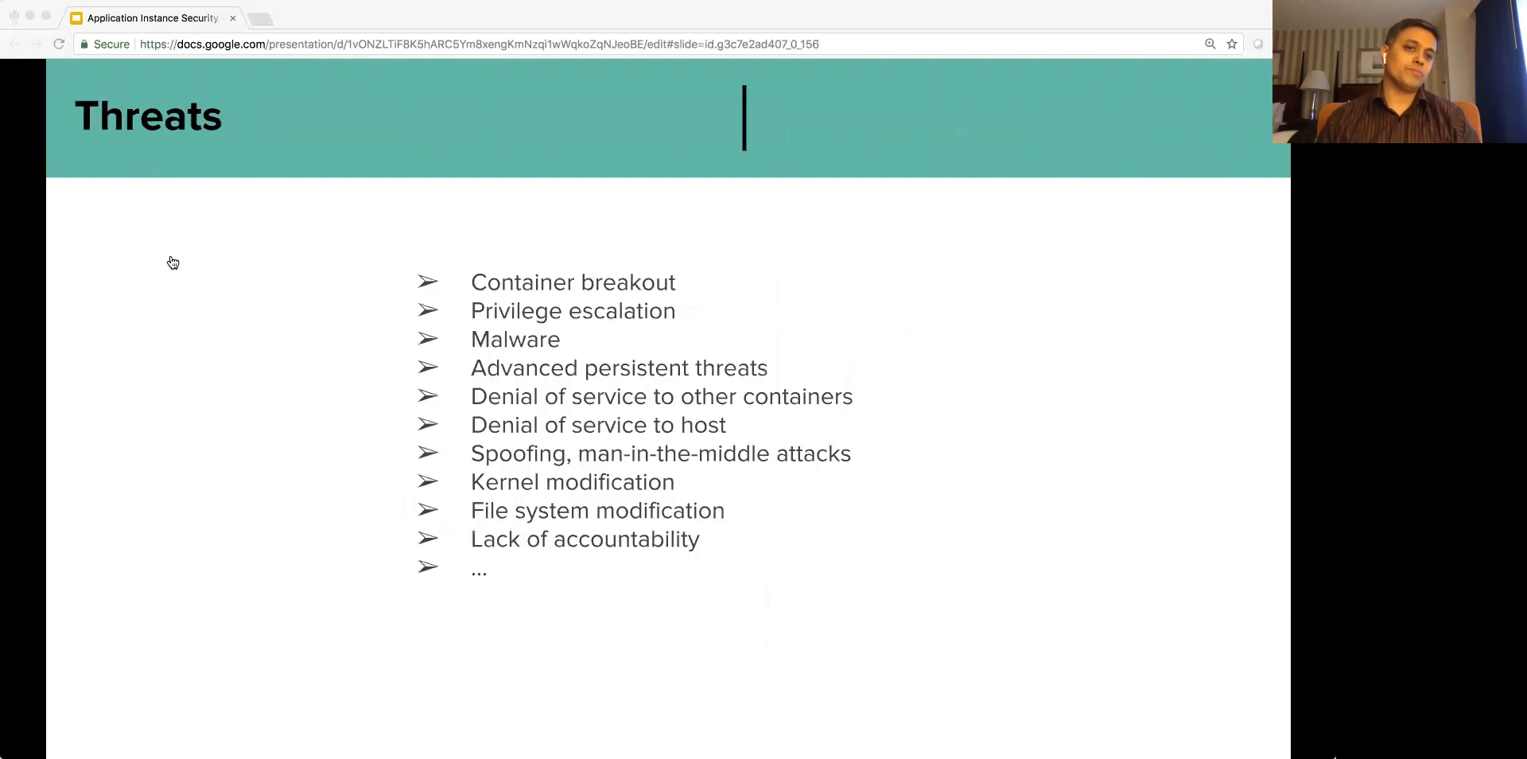
pyautogui.moveTo(346, 240)
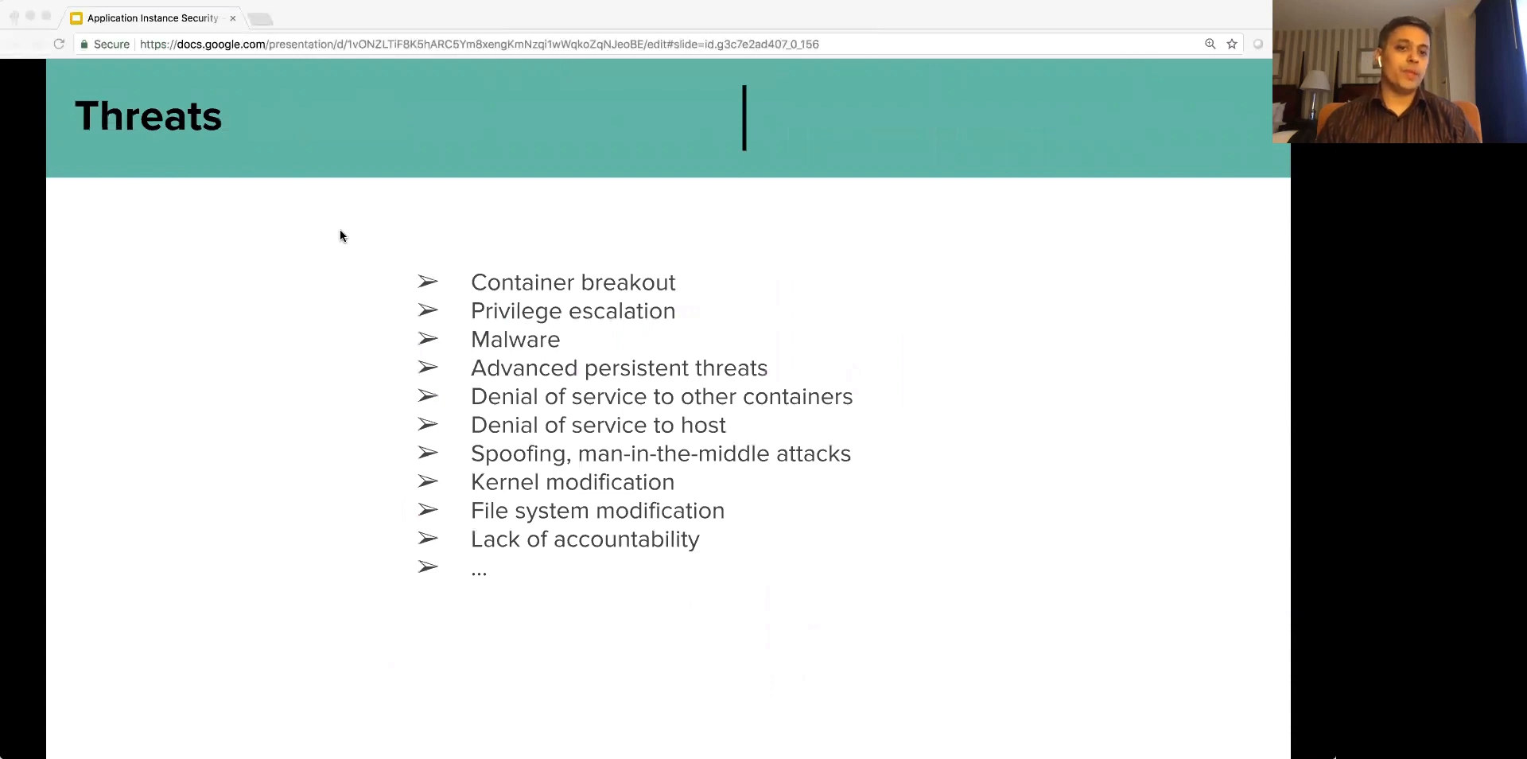
pyautogui.moveTo(337, 227)
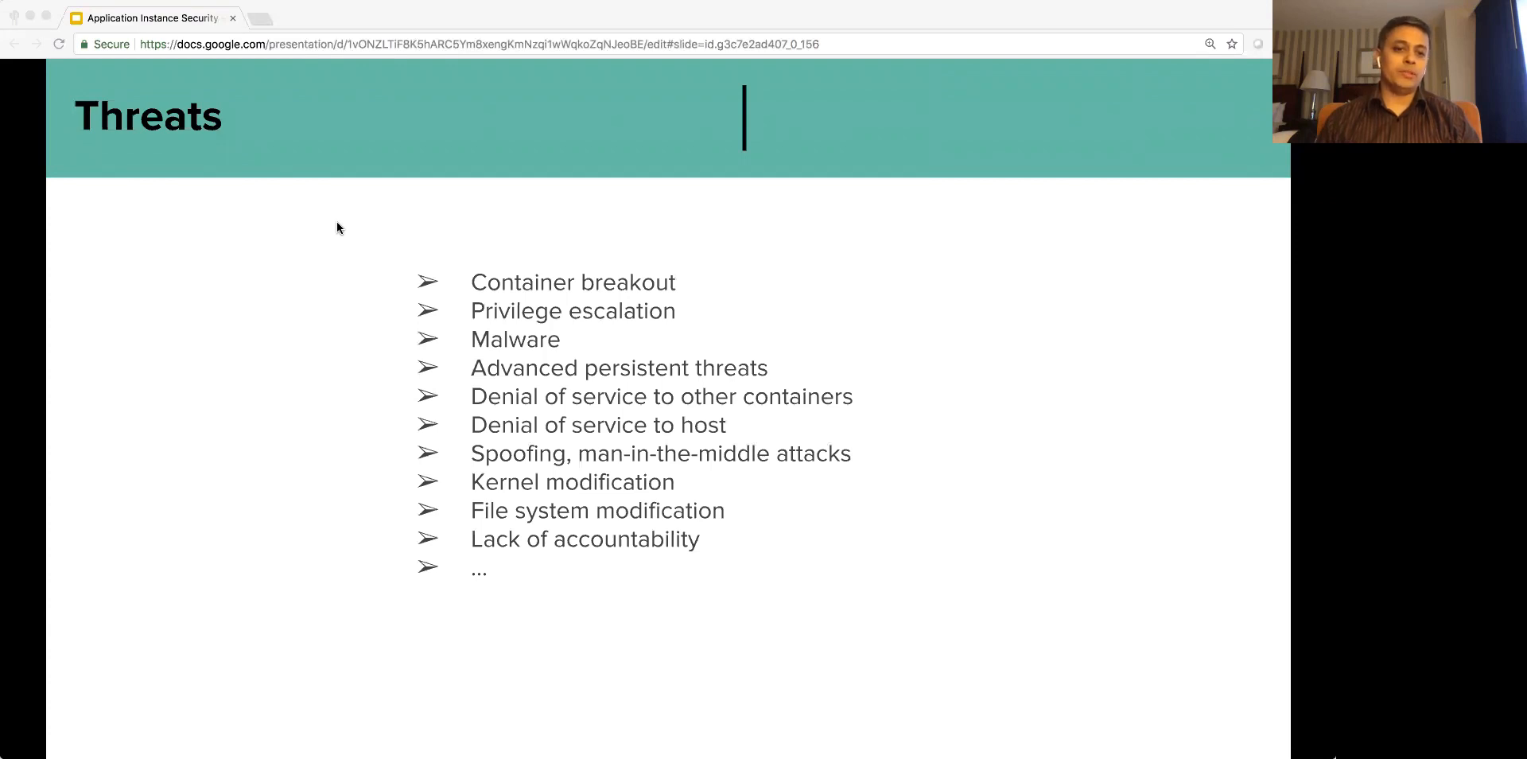
pyautogui.moveTo(189, 218)
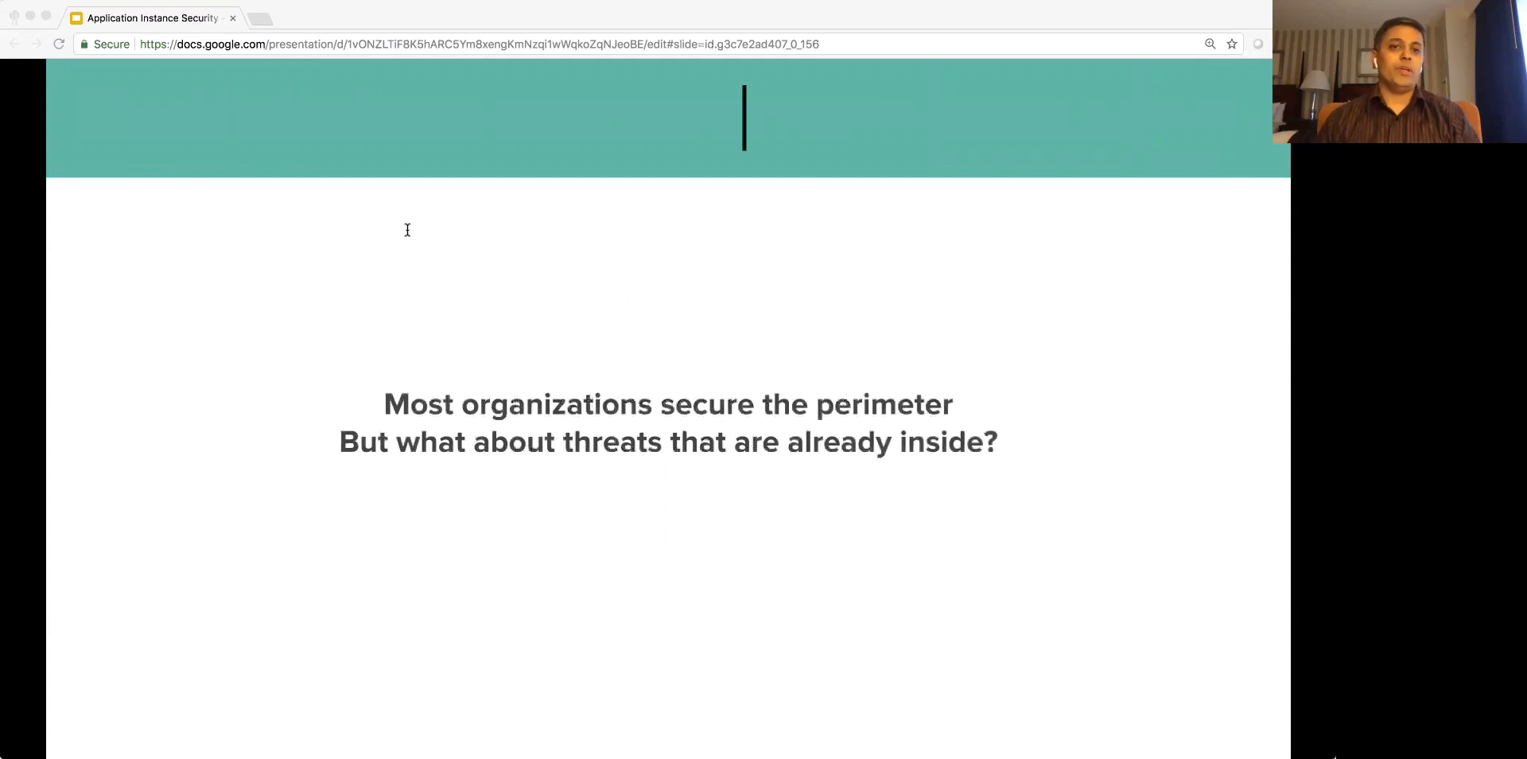
pyautogui.moveTo(421, 277)
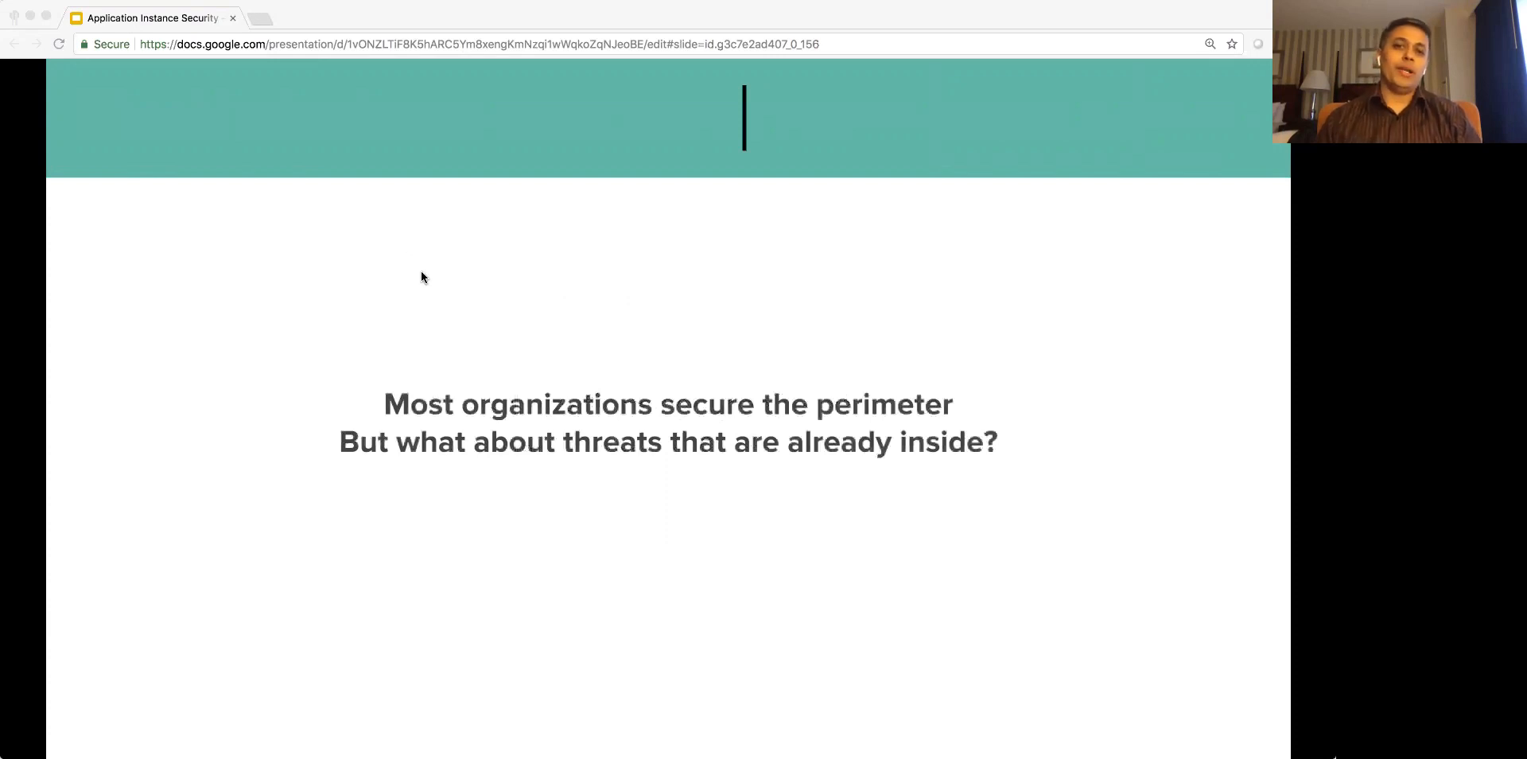
pyautogui.moveTo(339, 262)
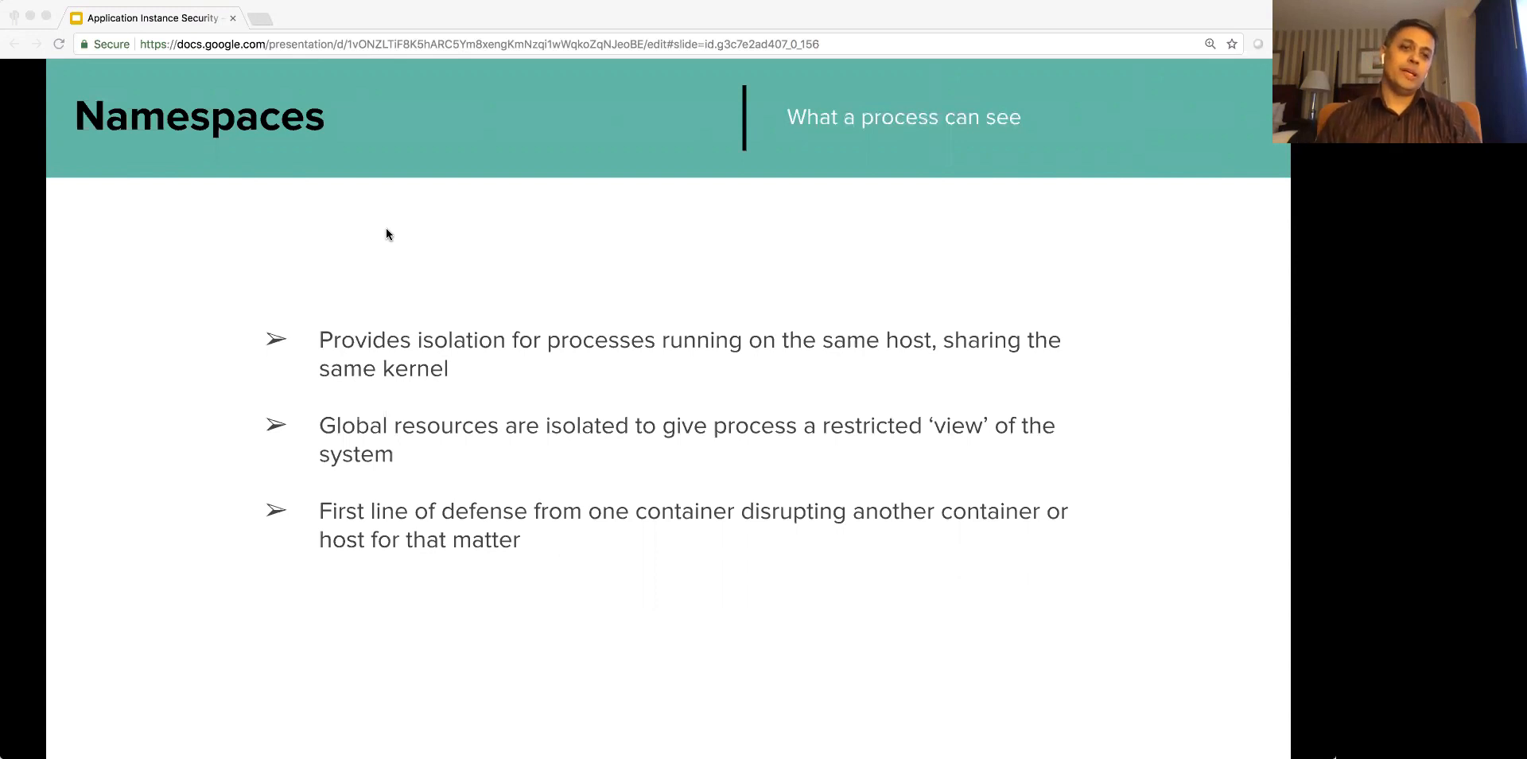
pyautogui.moveTo(265, 232)
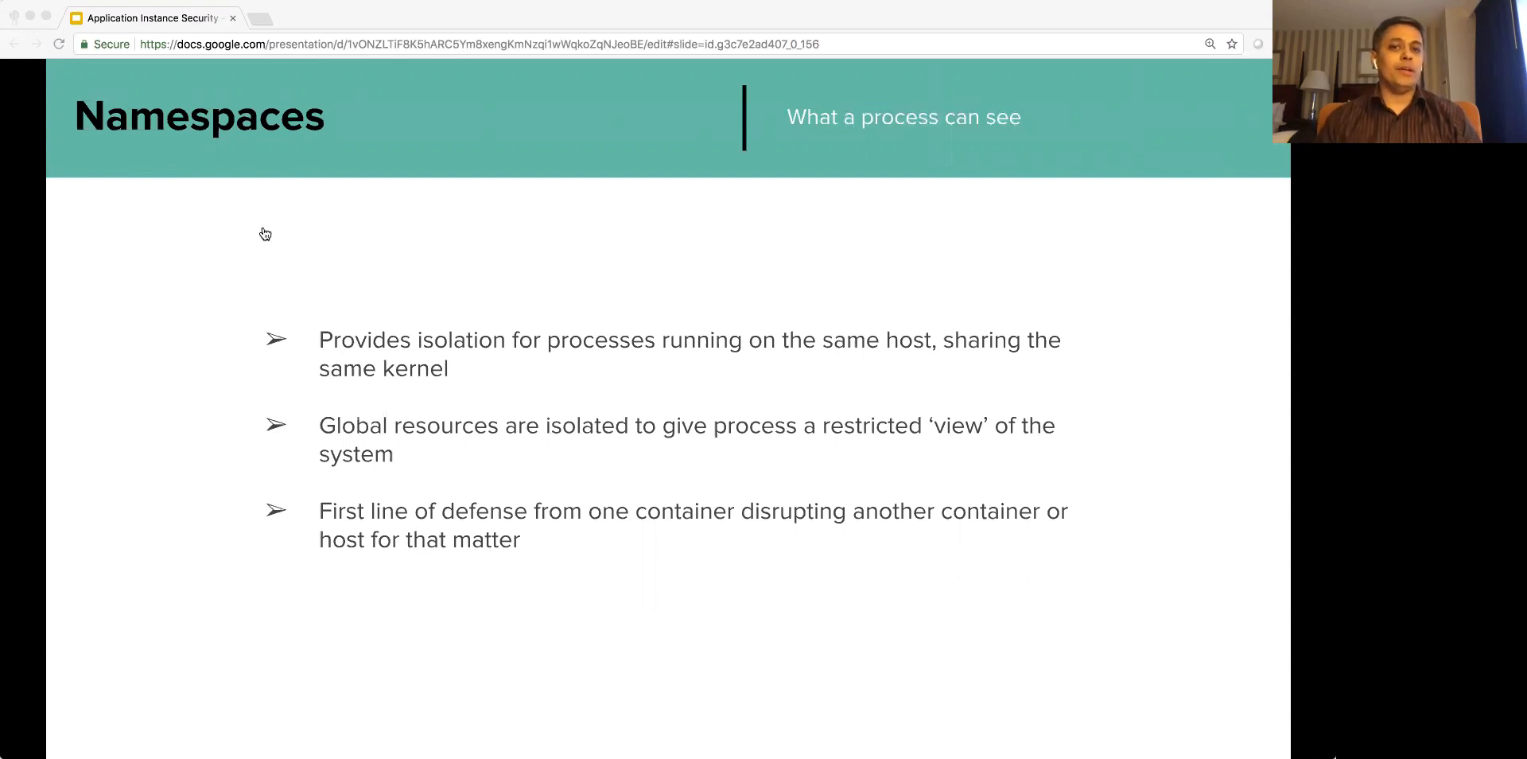
pyautogui.moveTo(211, 240)
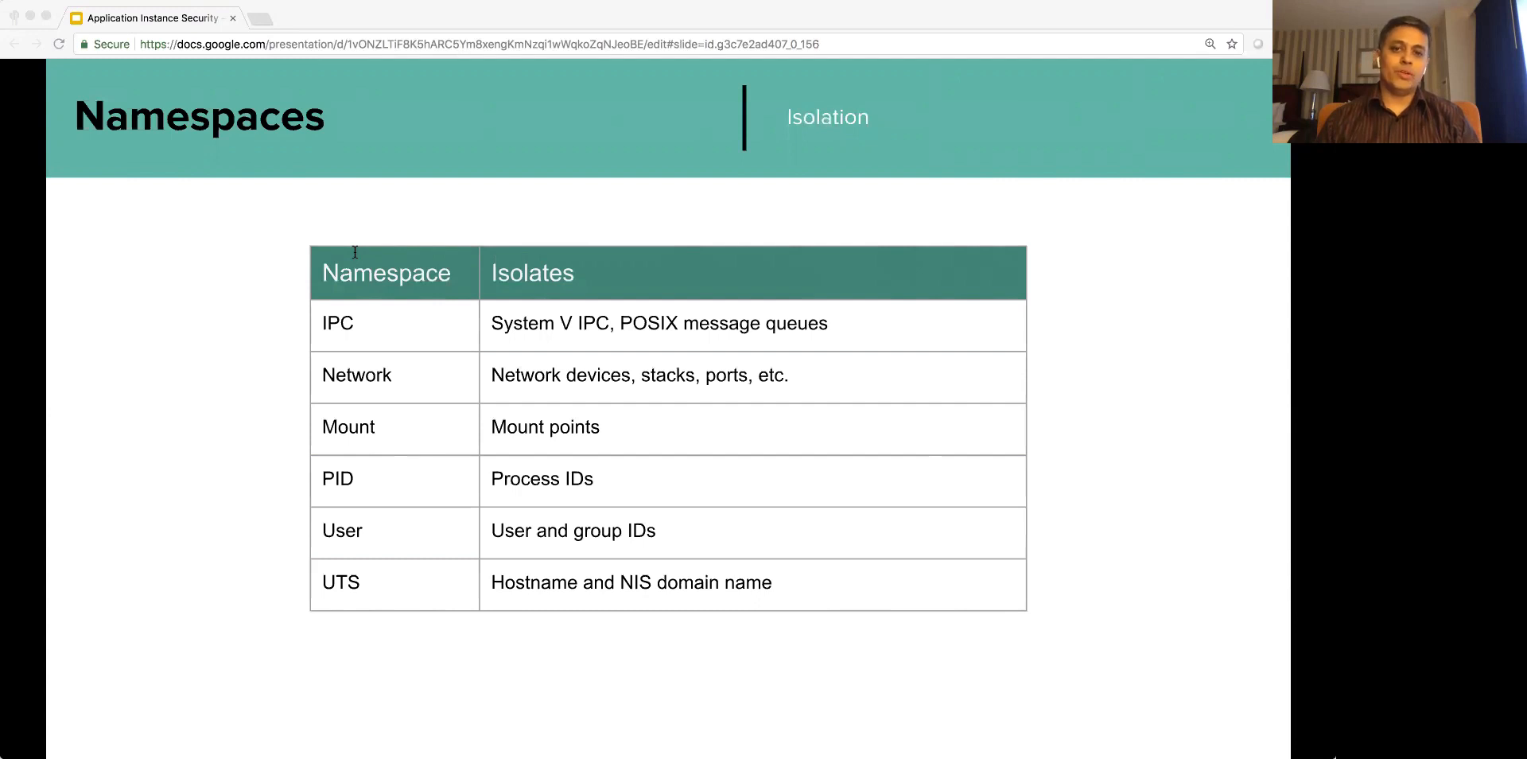
pyautogui.moveTo(77, 198)
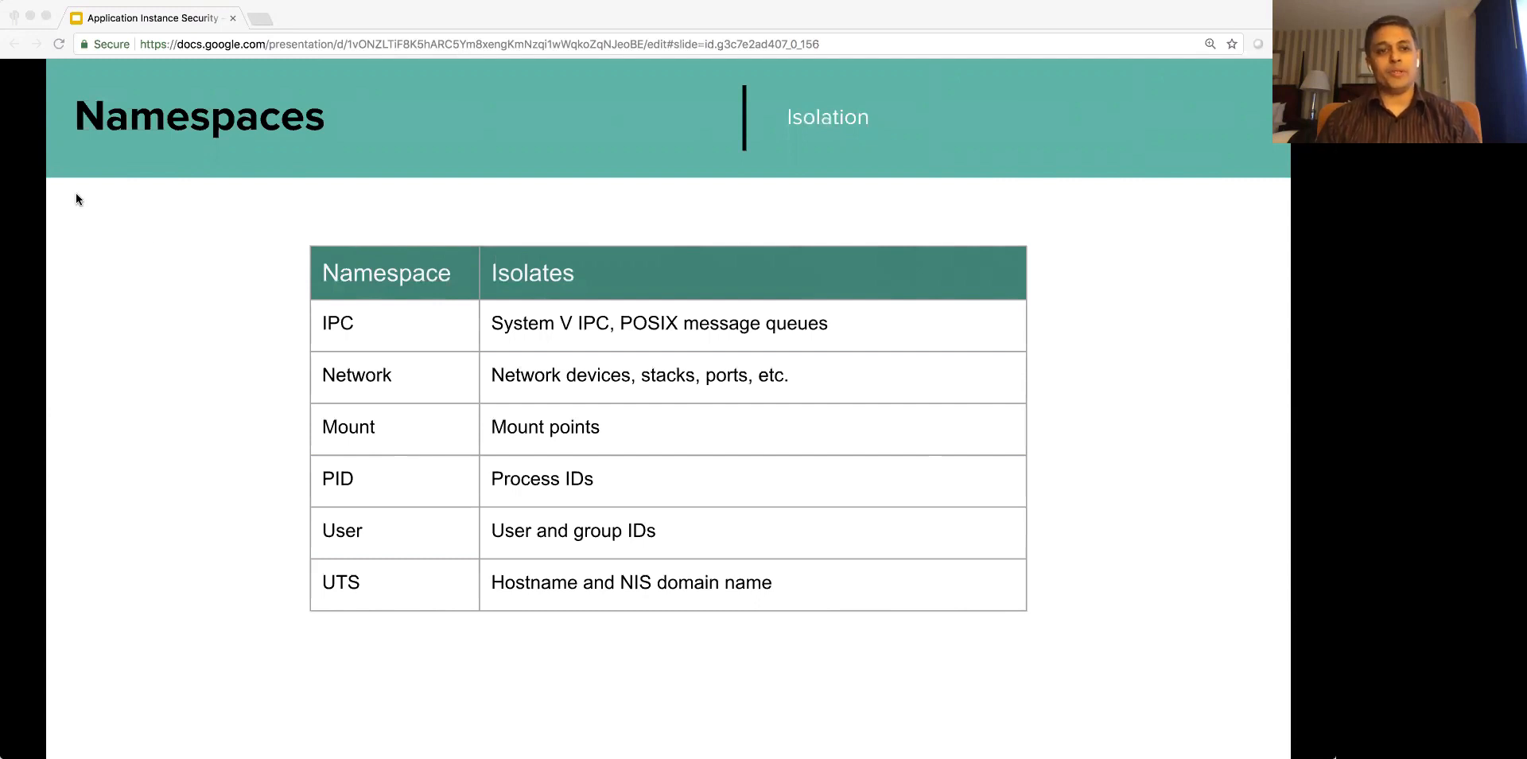